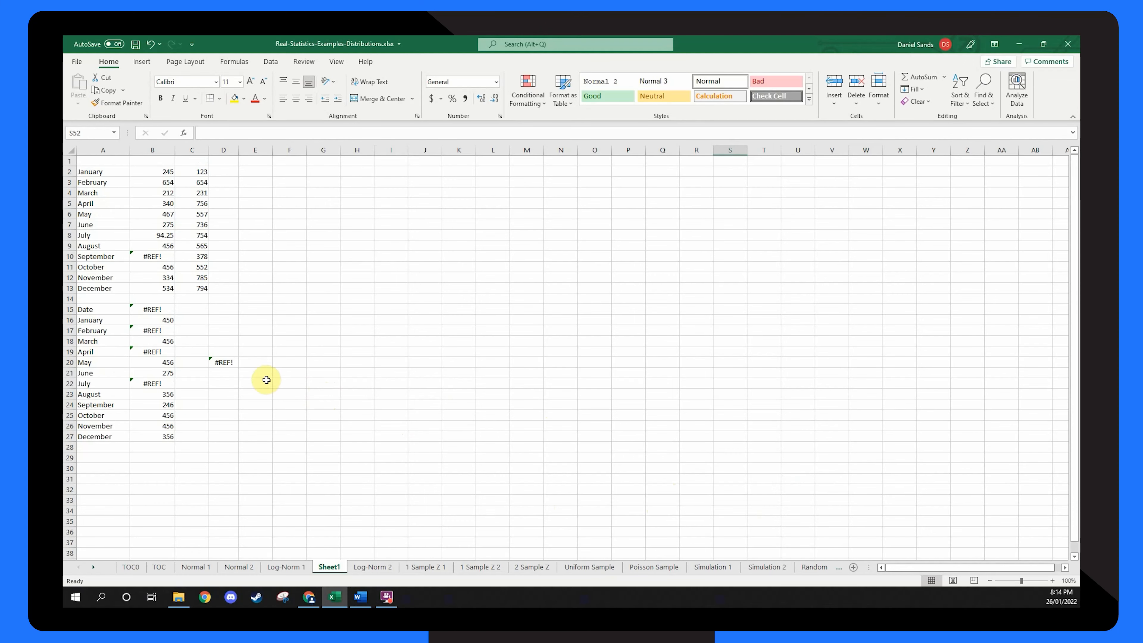
- Select cell D20 to reveal its =MEDIAN(#REF!) formula in the formula bar
click(224, 362)
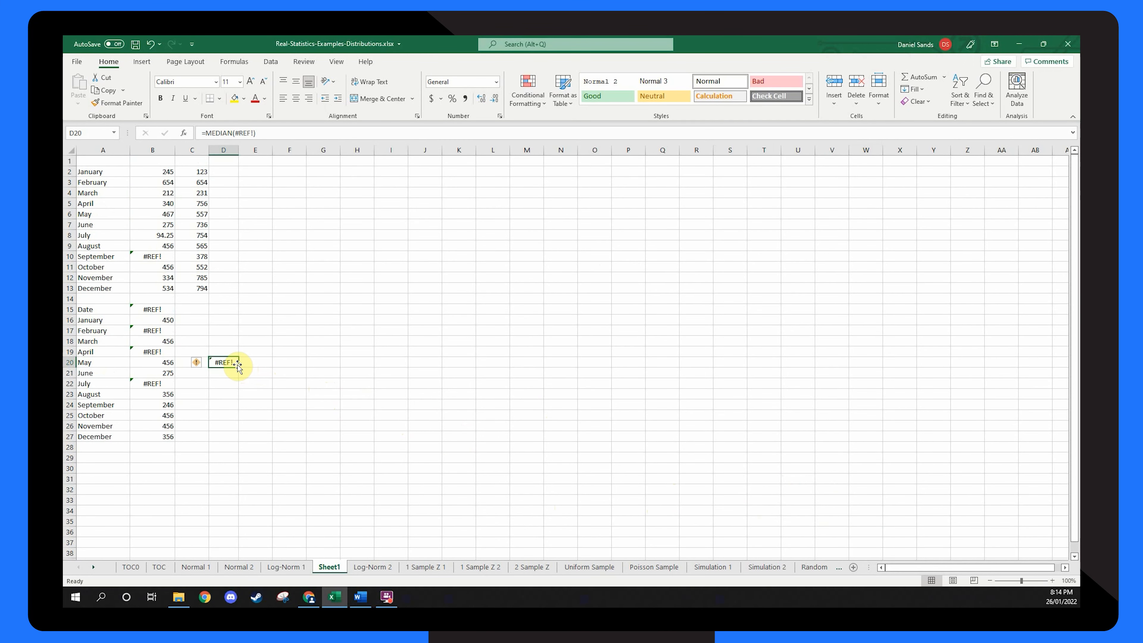